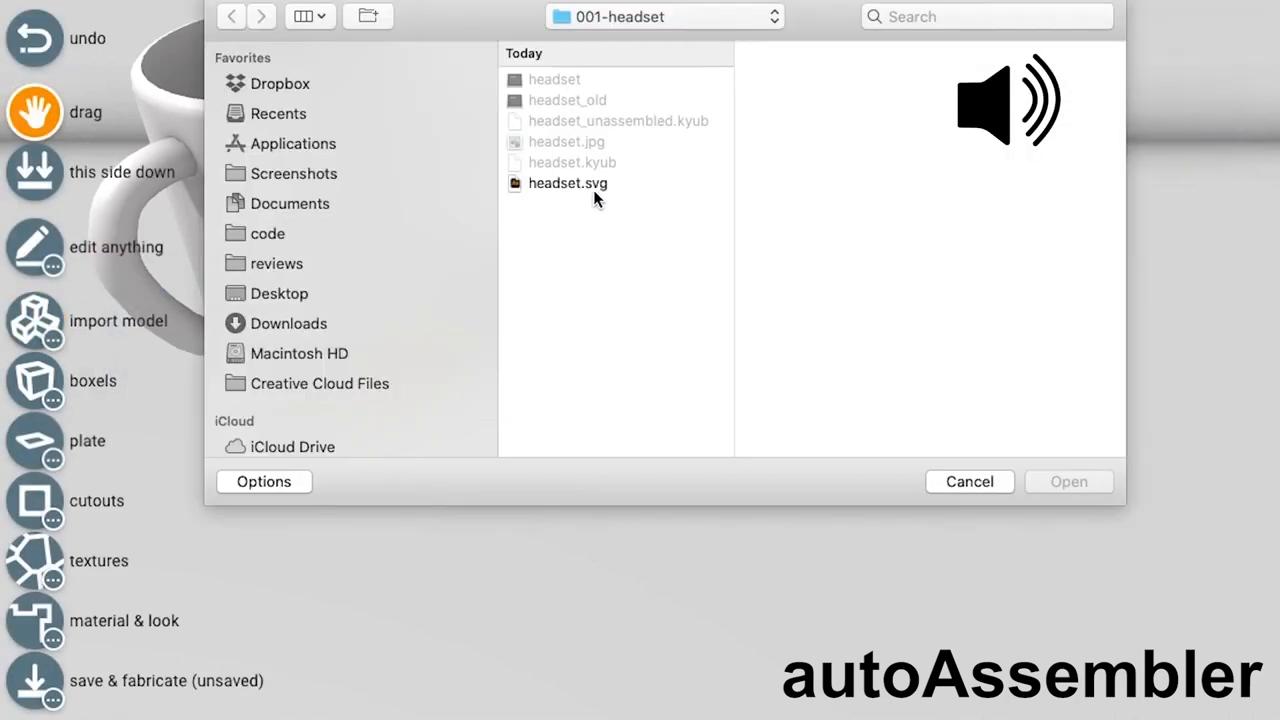
Choose headset.svg in the file dialog so the Import SVG options appear.
left_click(568, 184)
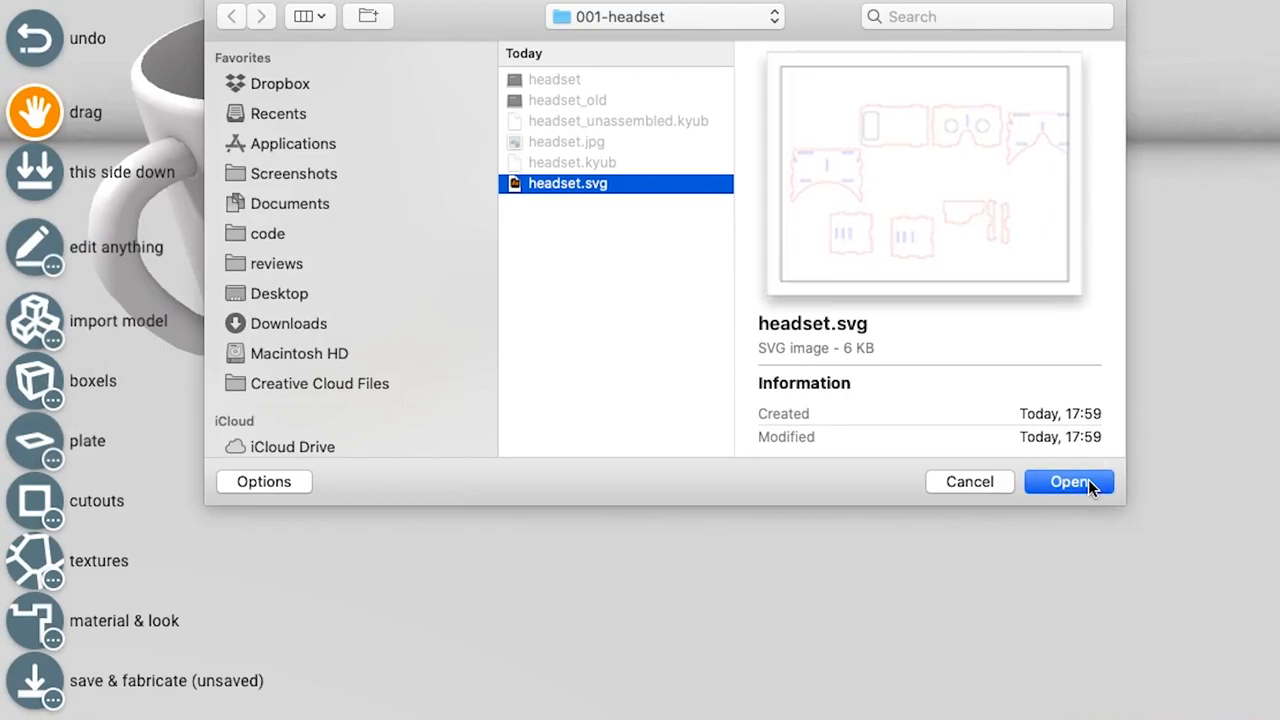
left_click(1068, 480)
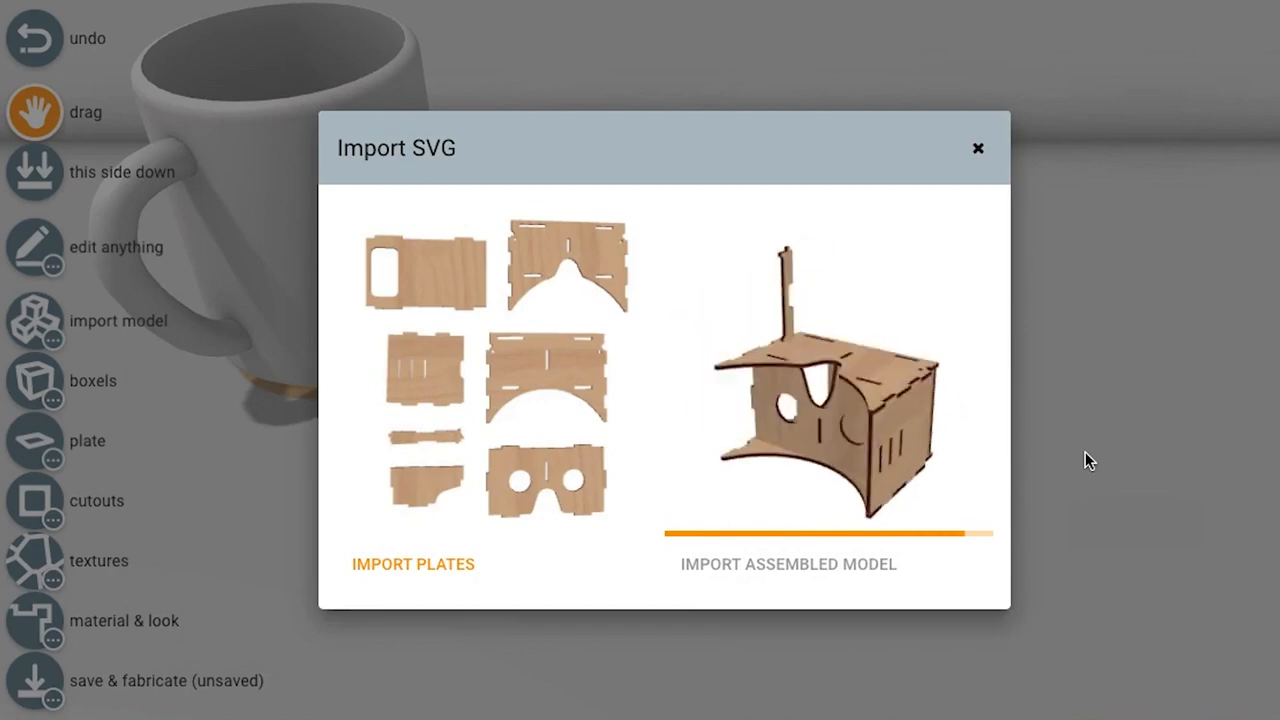
Import the headset as an assembled model and place it in the scene beside the mug.
left_click(788, 564)
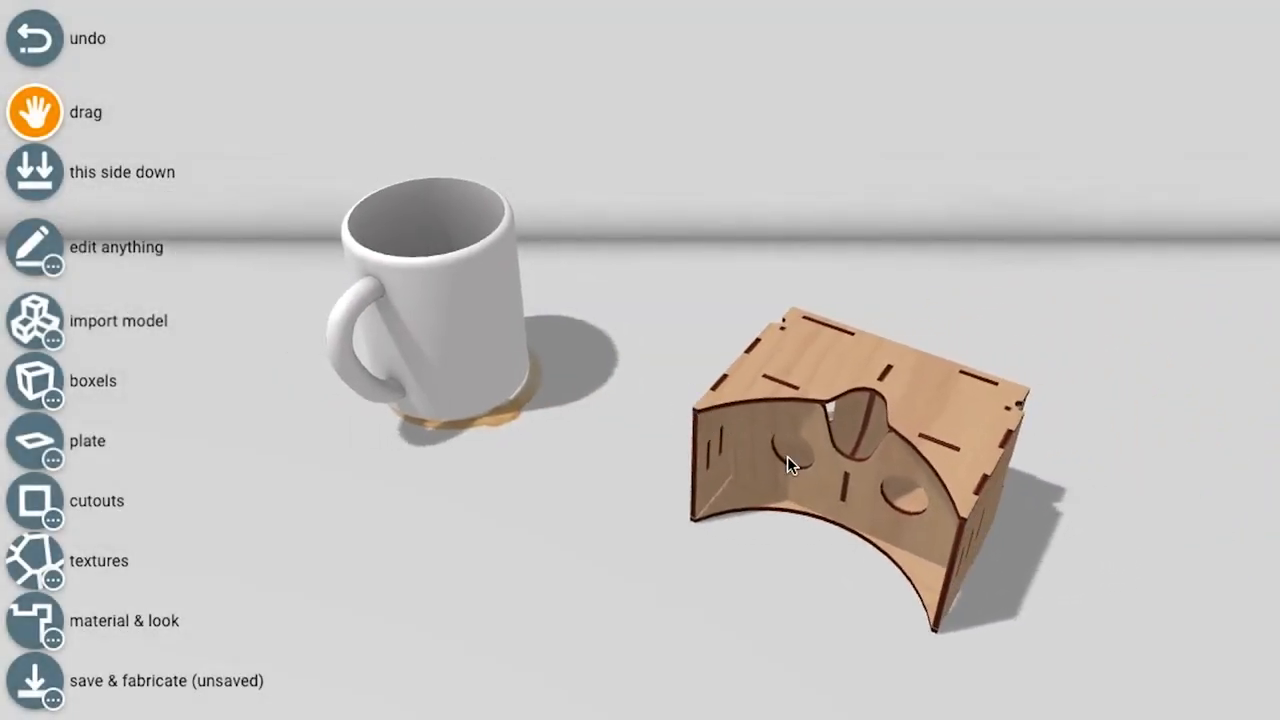
left_click(34, 248)
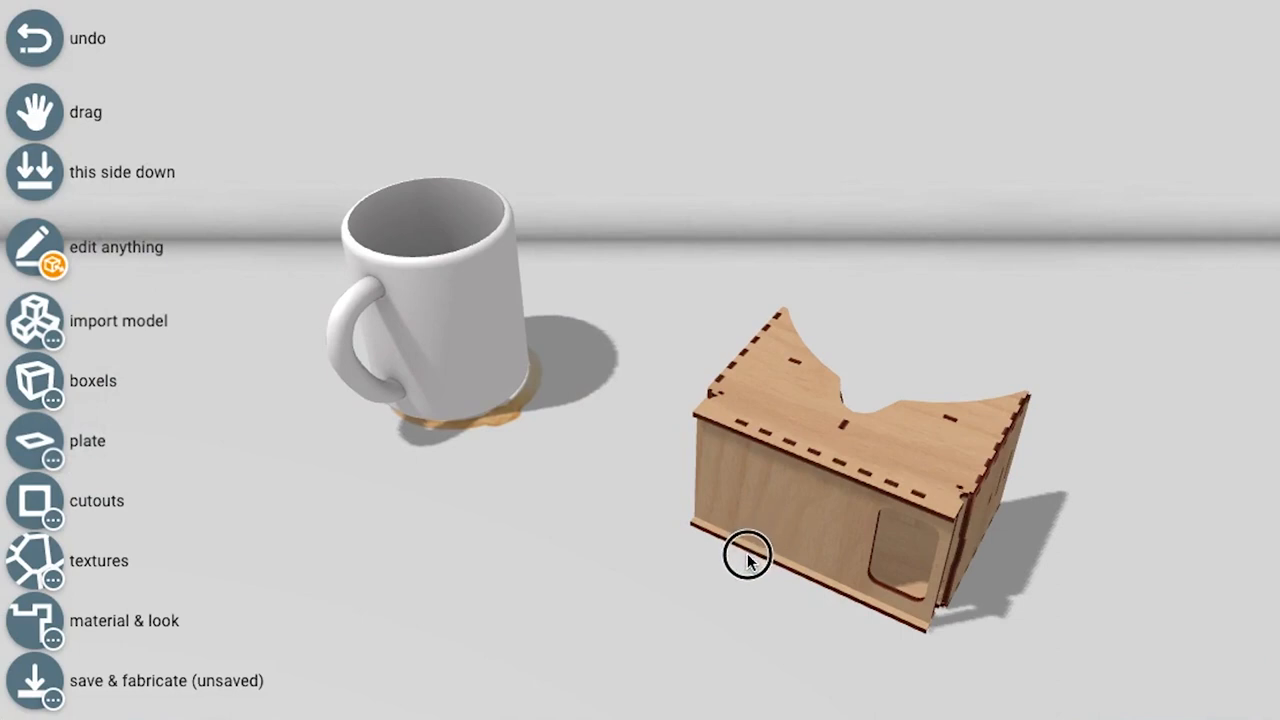
left_click_drag(744, 556, 742, 576)
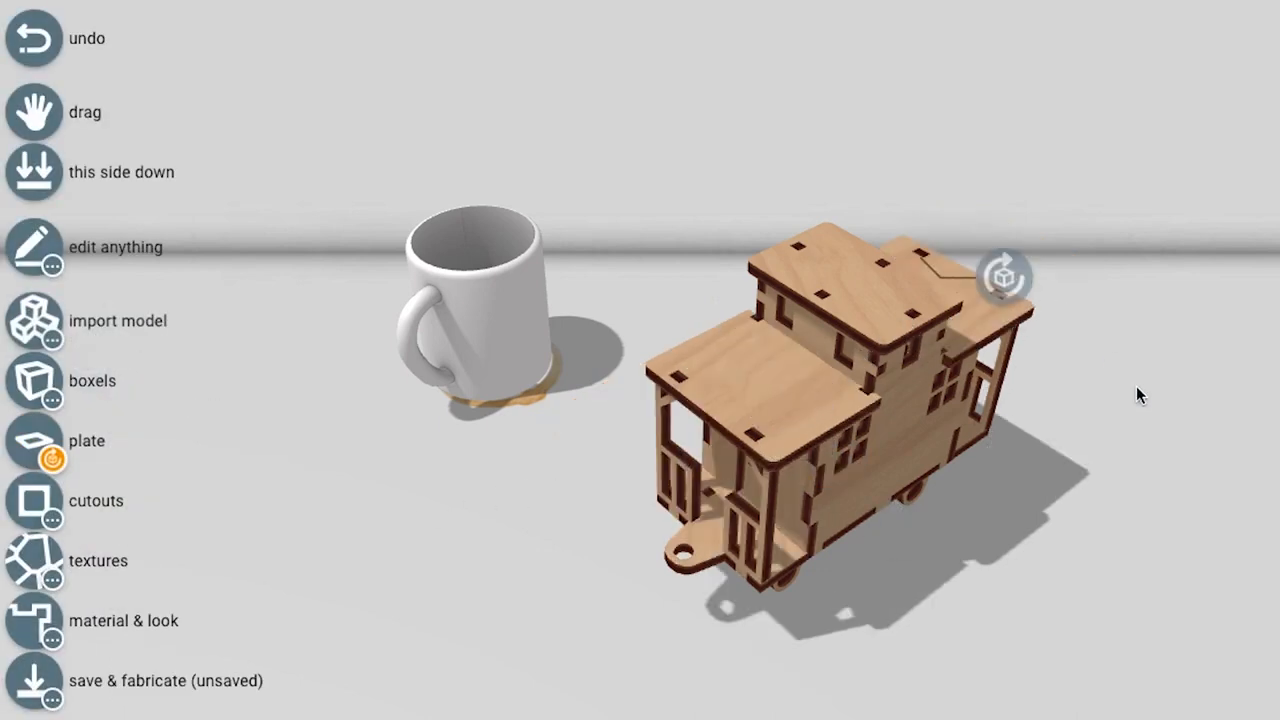
From the plate tool menu, start importing the box SVG plan to get its import prompt.
left_click(36, 442)
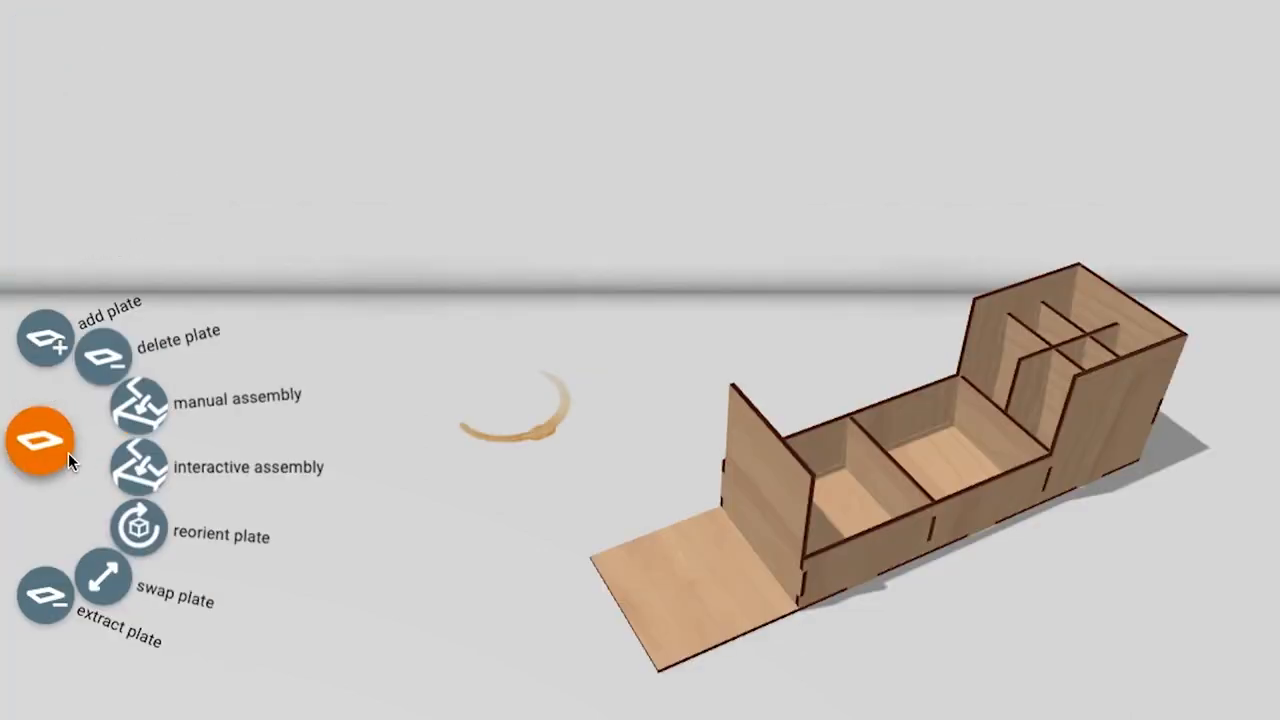
left_click(42, 440)
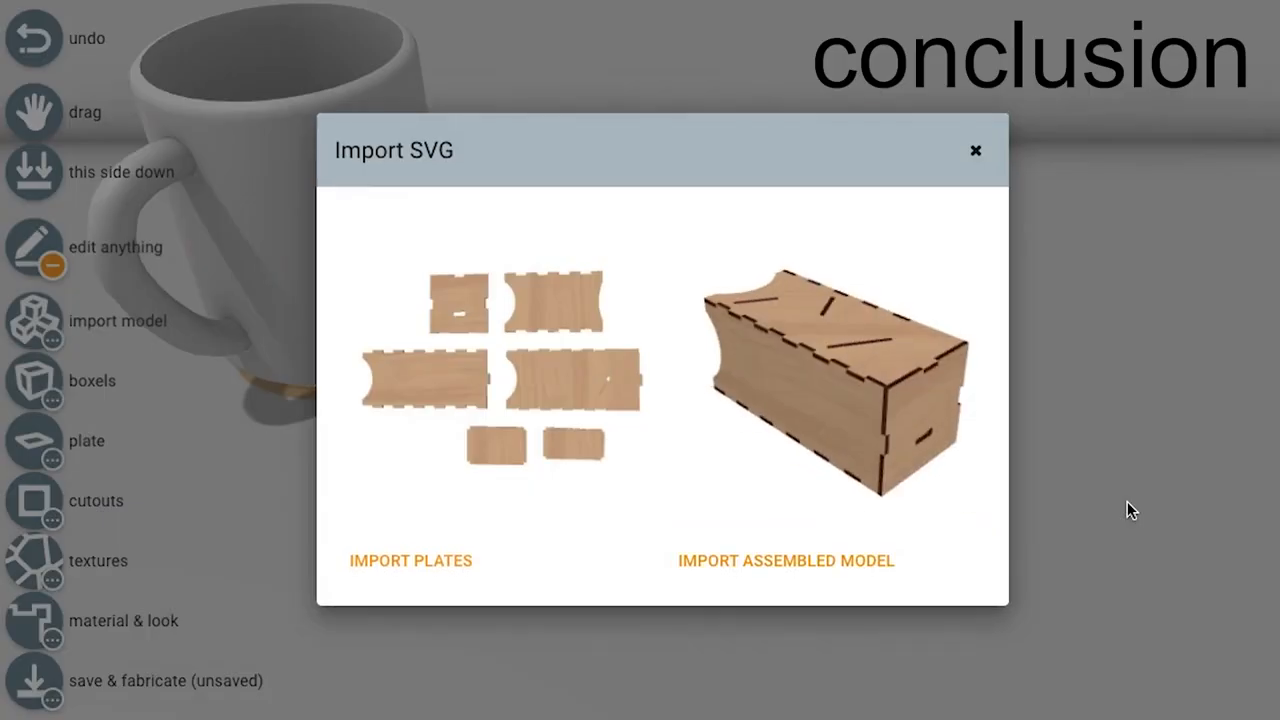
Import the box plans and then the stool plans as assembled models.
left_click(410, 560)
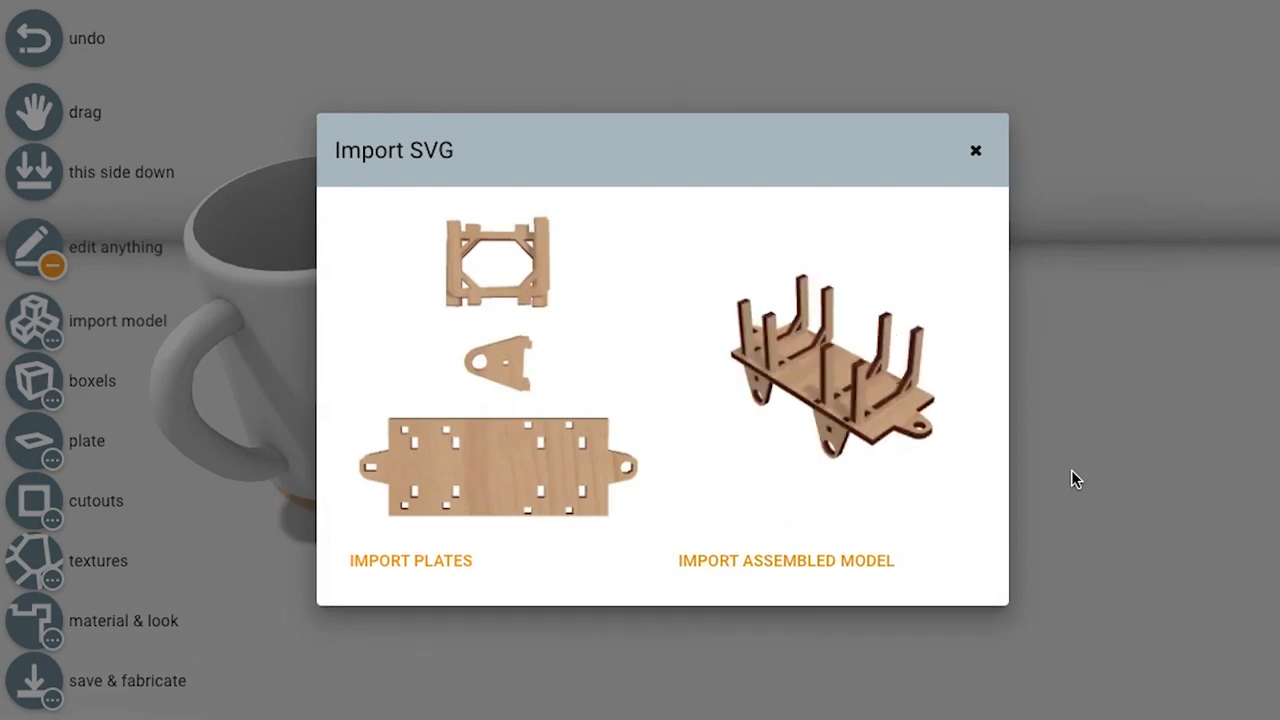
left_click(784, 560)
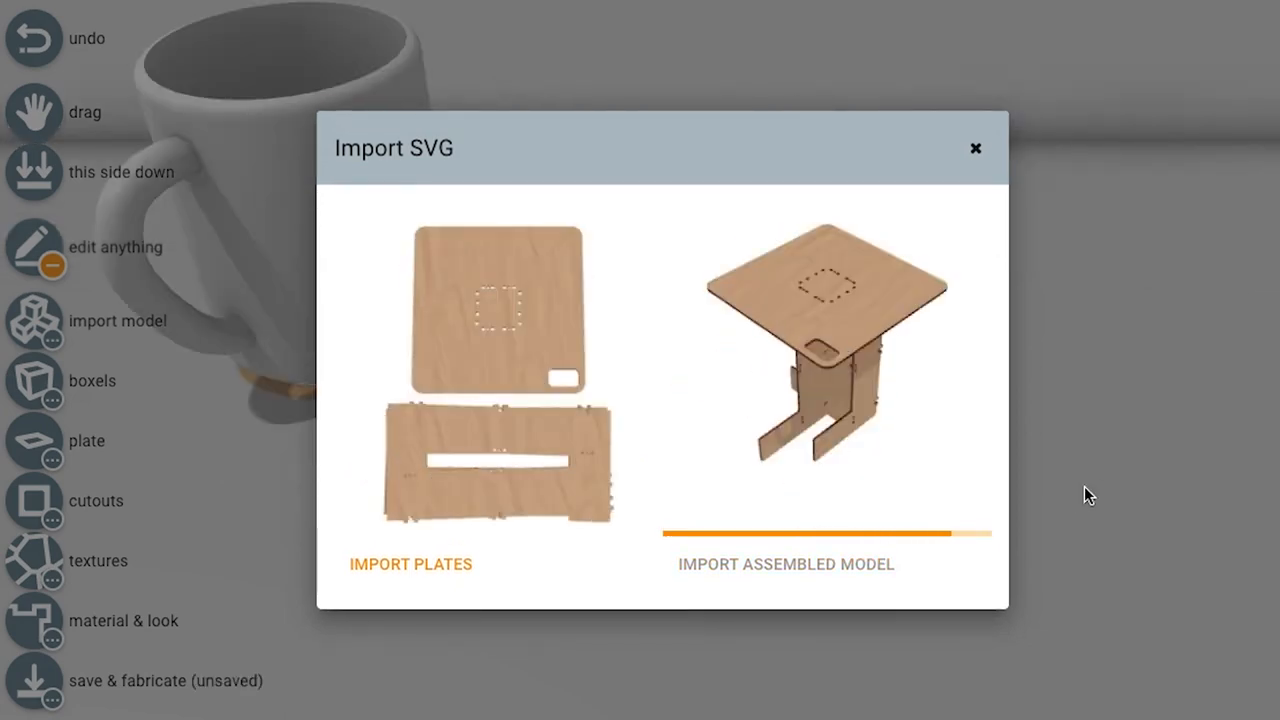